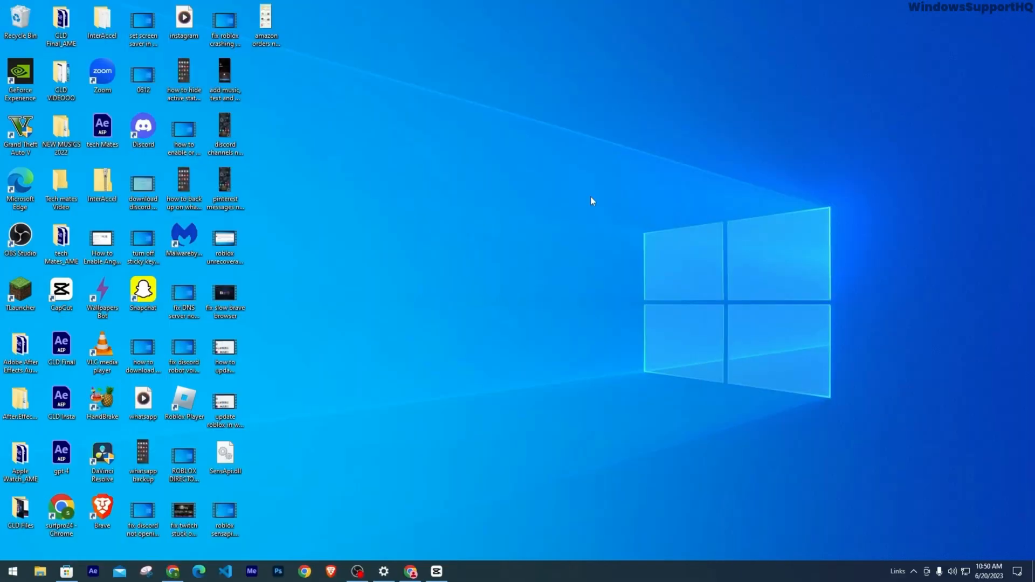
{"action": "mouse_move", "coordinate": [267, 439]}
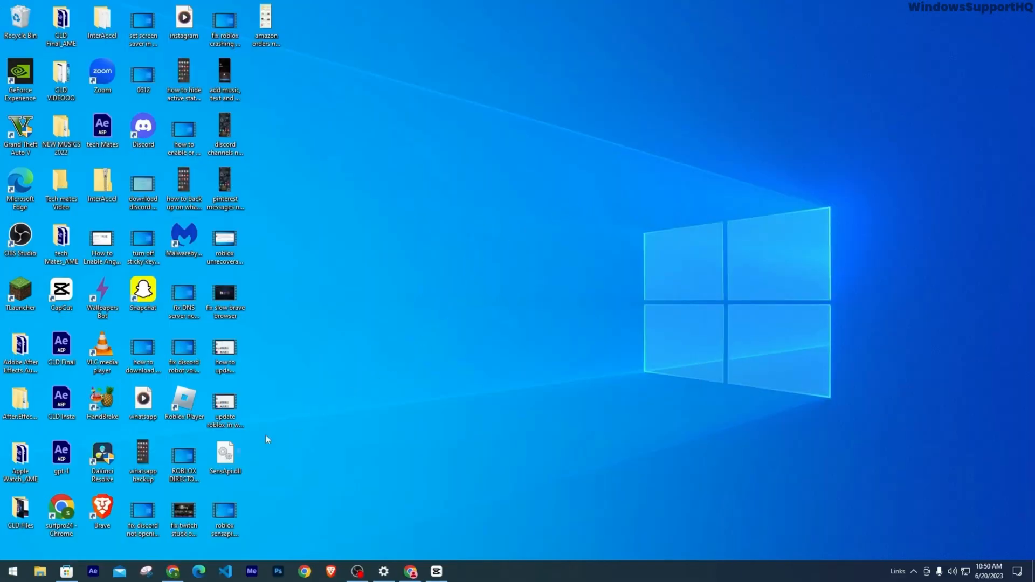
{"action": "mouse_move", "coordinate": [10, 571]}
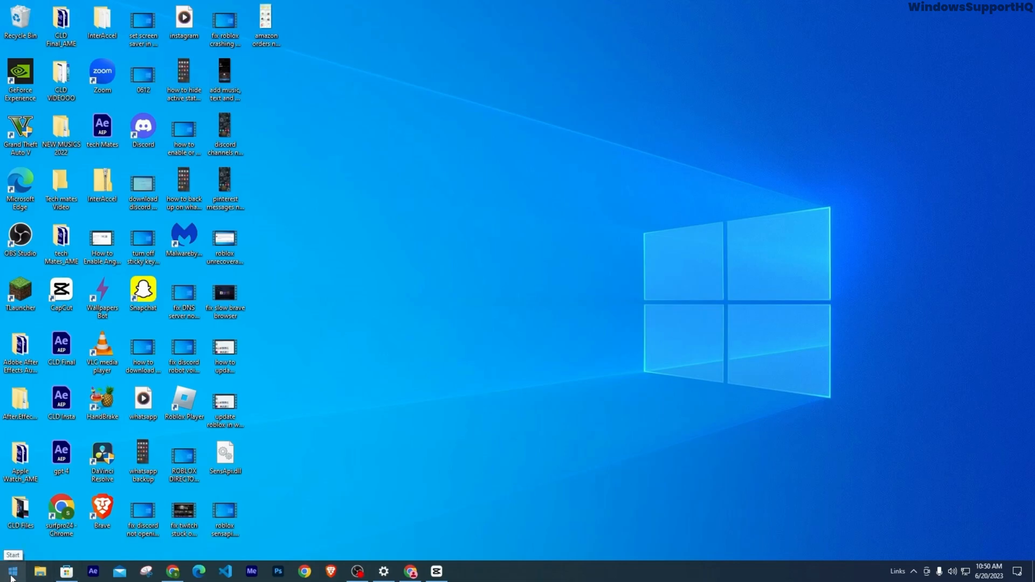
Bring up the Start button's Win+X power-user menu of system tools
{"action": "right_click", "coordinate": [10, 571]}
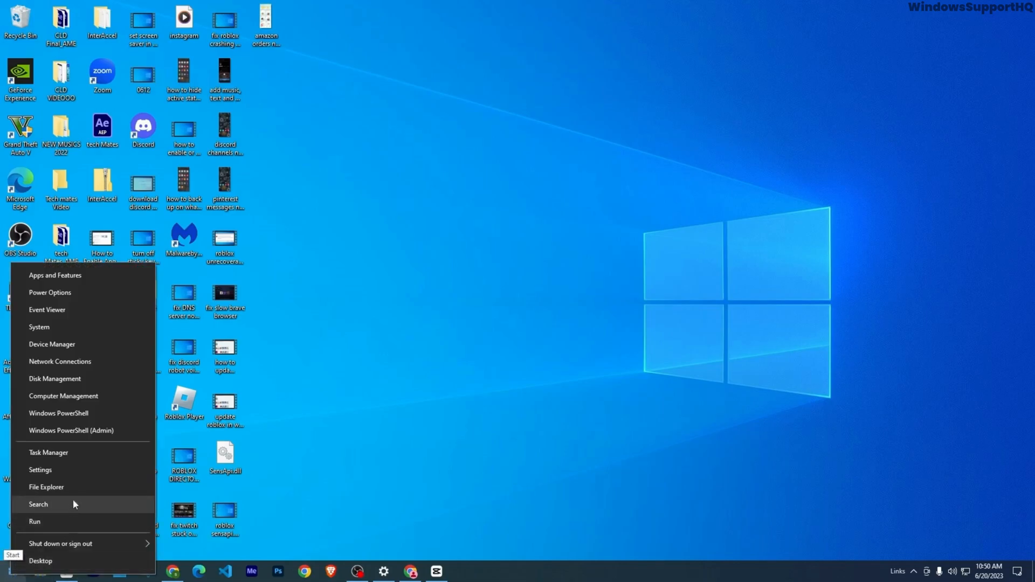
Review Privacy > Camera permissions, confirming camera access is on and Skype is allowed
{"action": "left_click", "coordinate": [40, 470]}
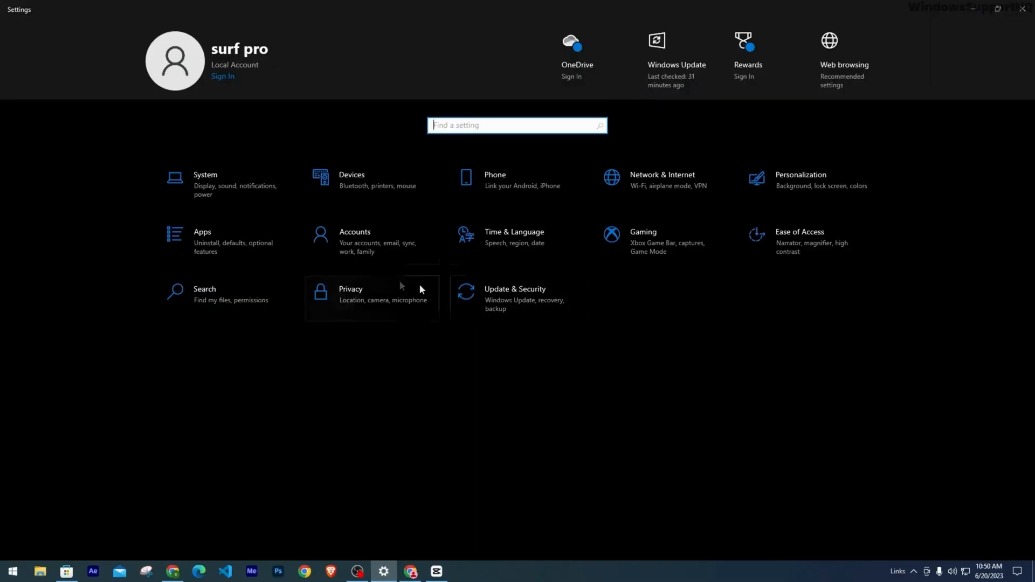
{"action": "left_click", "coordinate": [351, 293]}
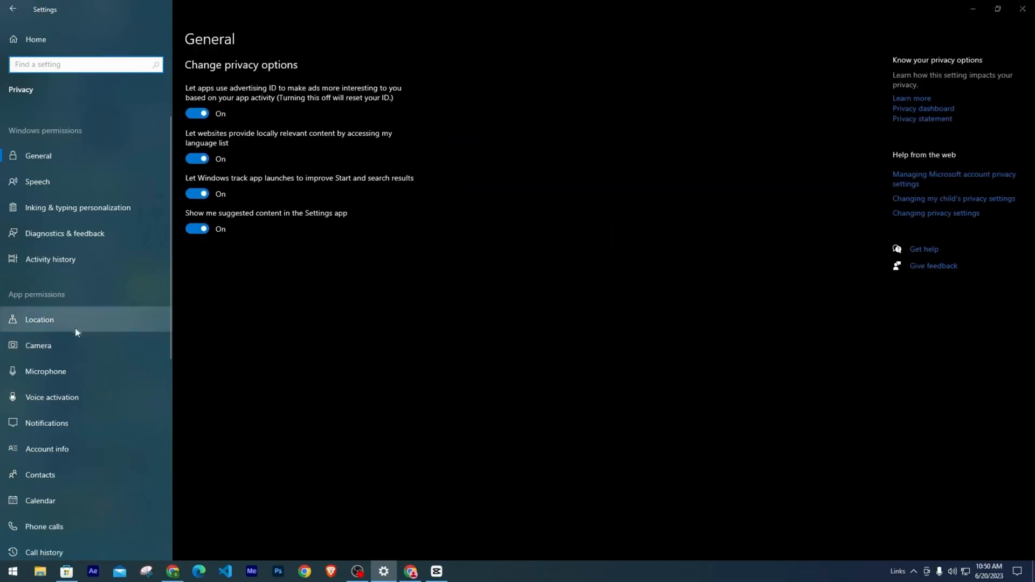
{"action": "mouse_move", "coordinate": [38, 345]}
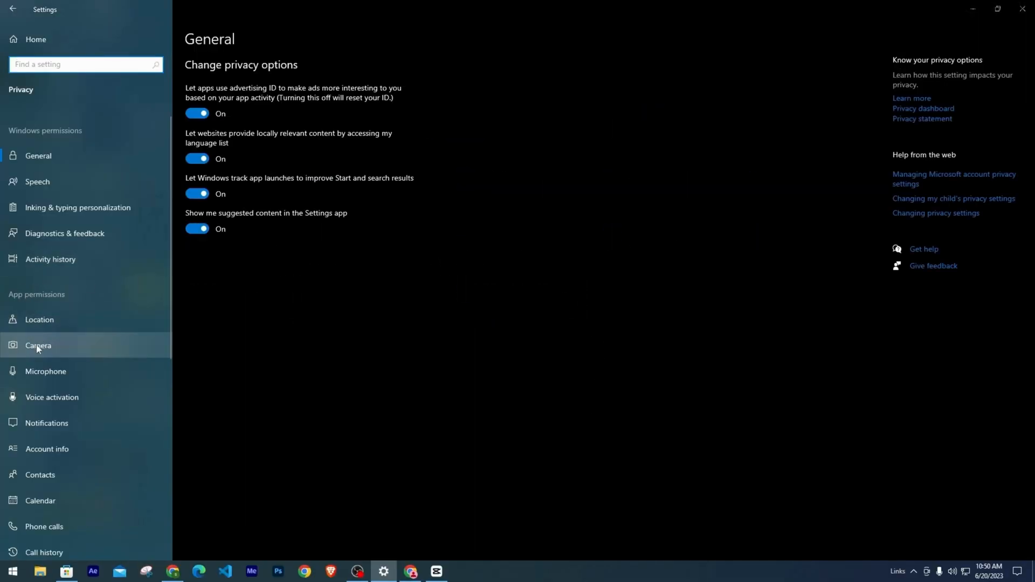
{"action": "left_click", "coordinate": [38, 346]}
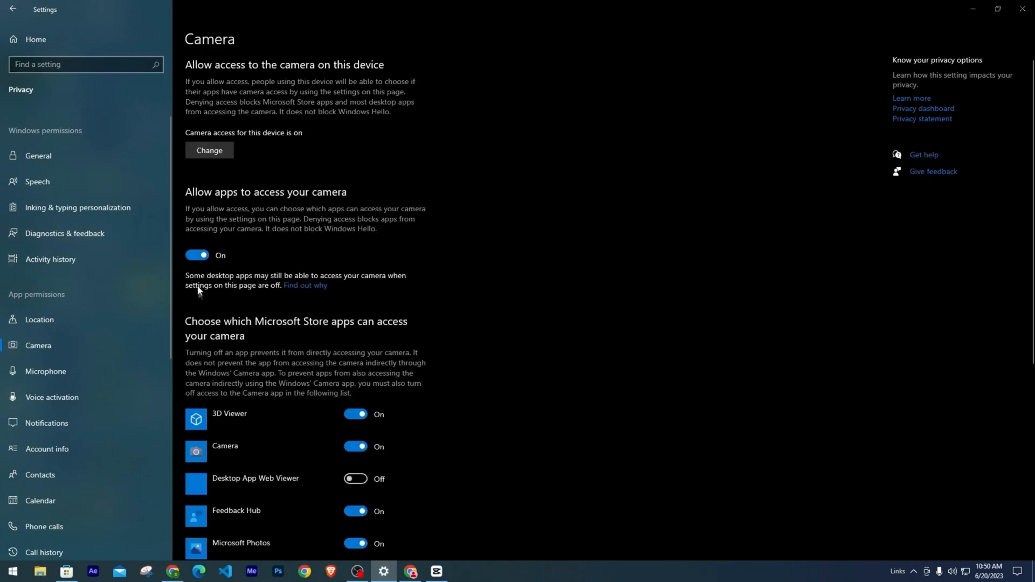
{"action": "scroll", "scroll_direction": "down", "scroll_amount": 3}
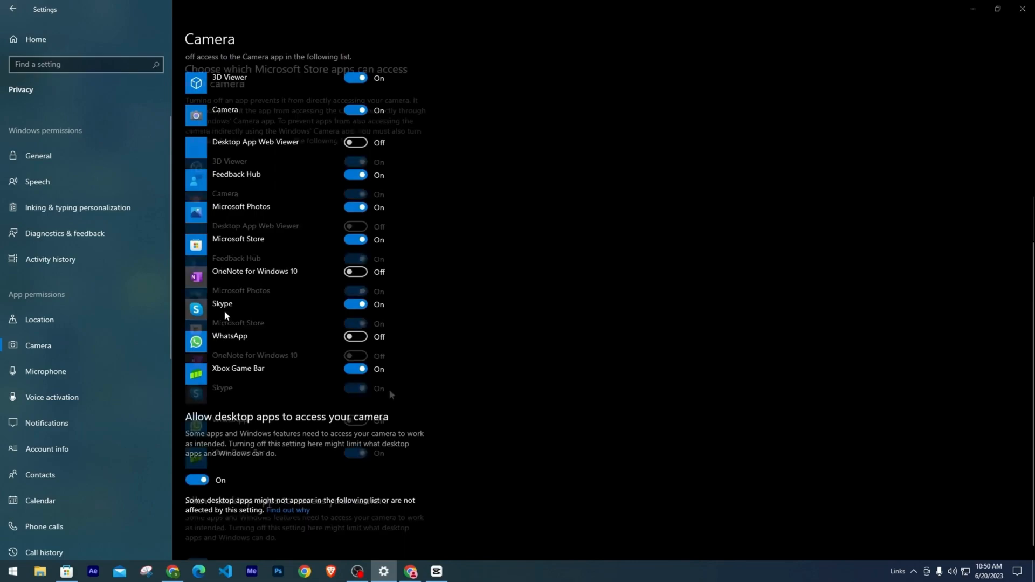
{"action": "scroll", "scroll_direction": "up", "scroll_amount": 3}
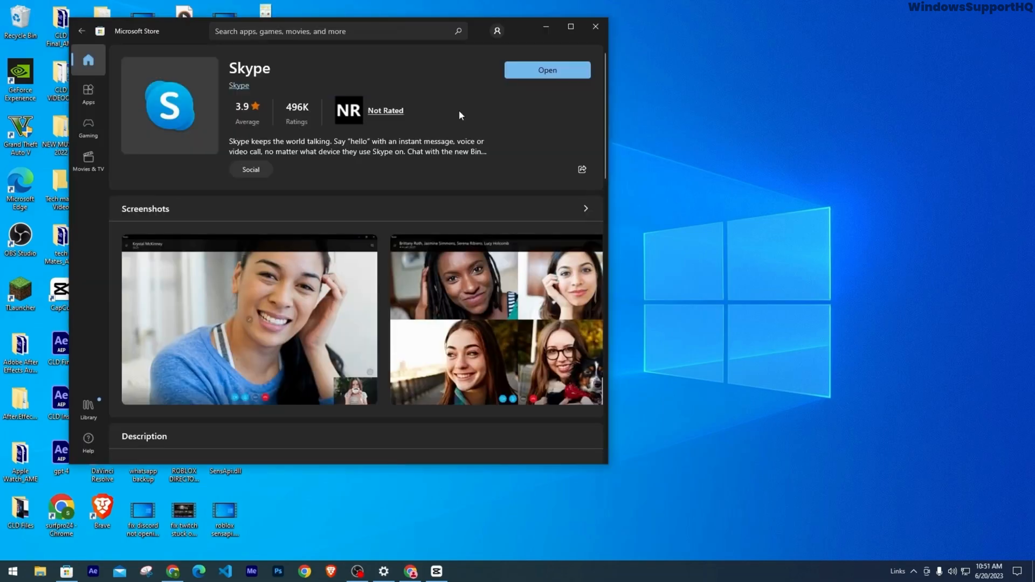
{"action": "mouse_move", "coordinate": [586, 84]}
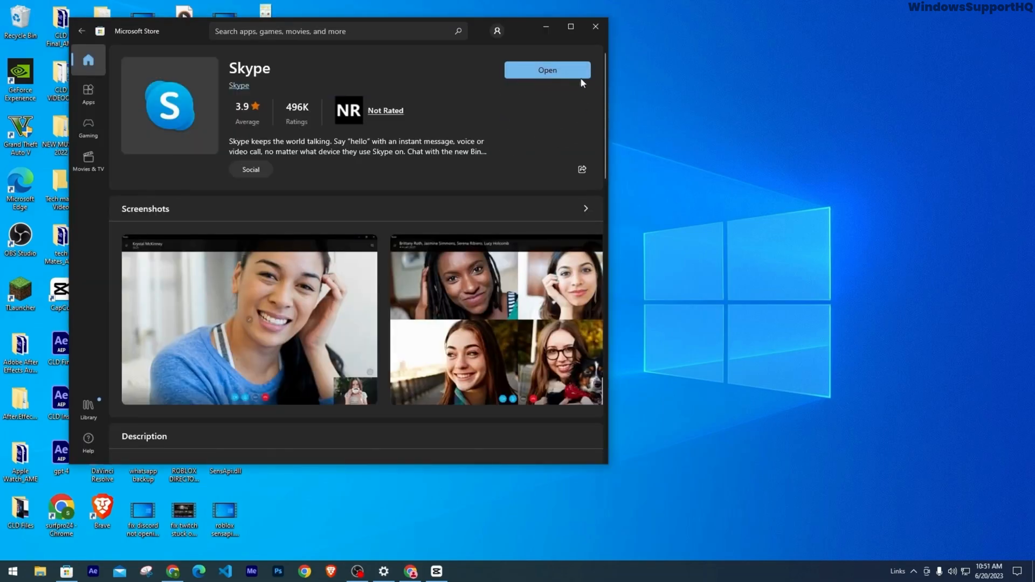
{"action": "mouse_move", "coordinate": [467, 119]}
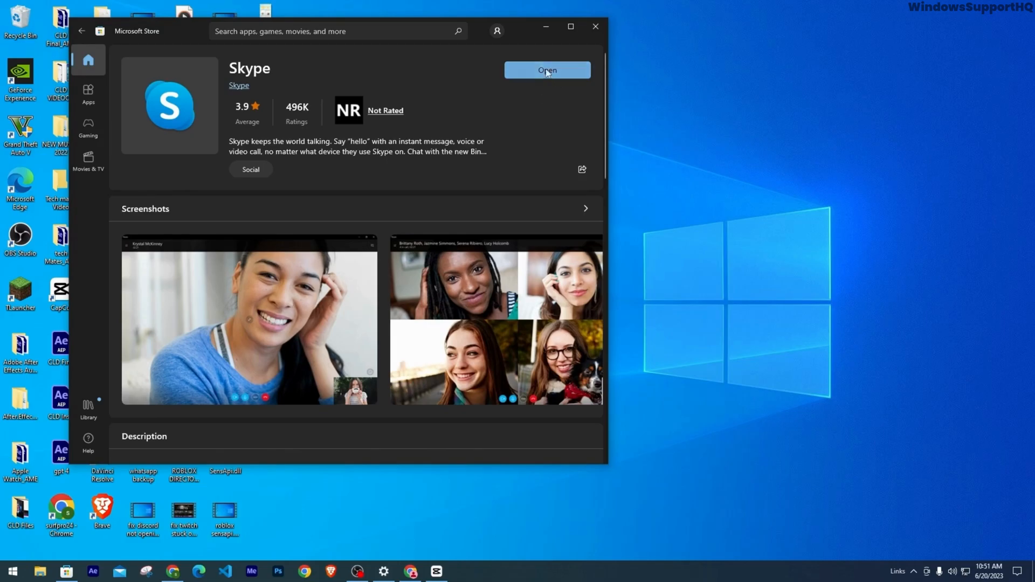
Close the Microsoft Store window and bring up the Win+X power-user menu again
{"action": "left_click", "coordinate": [593, 27]}
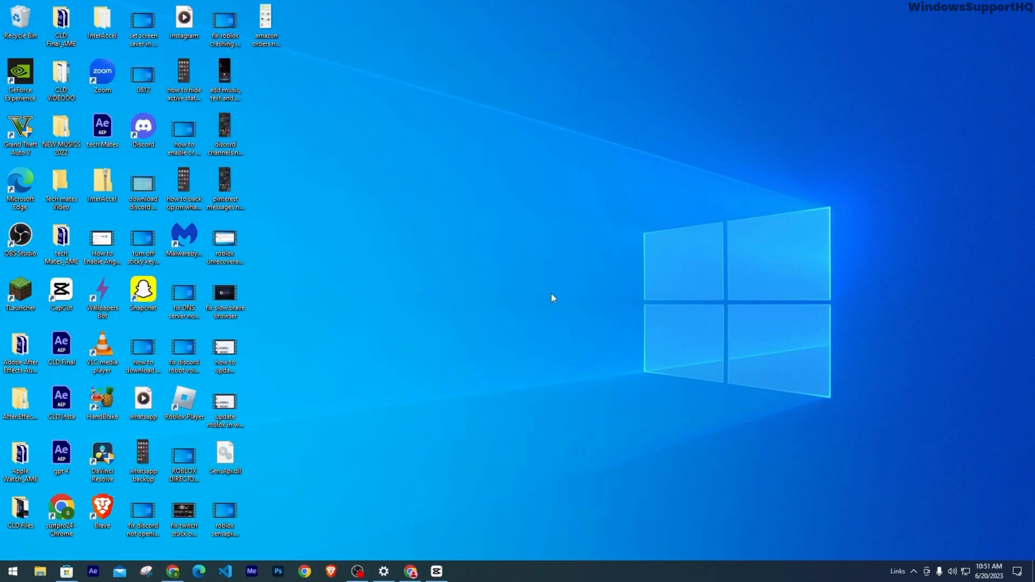
{"action": "mouse_move", "coordinate": [529, 321]}
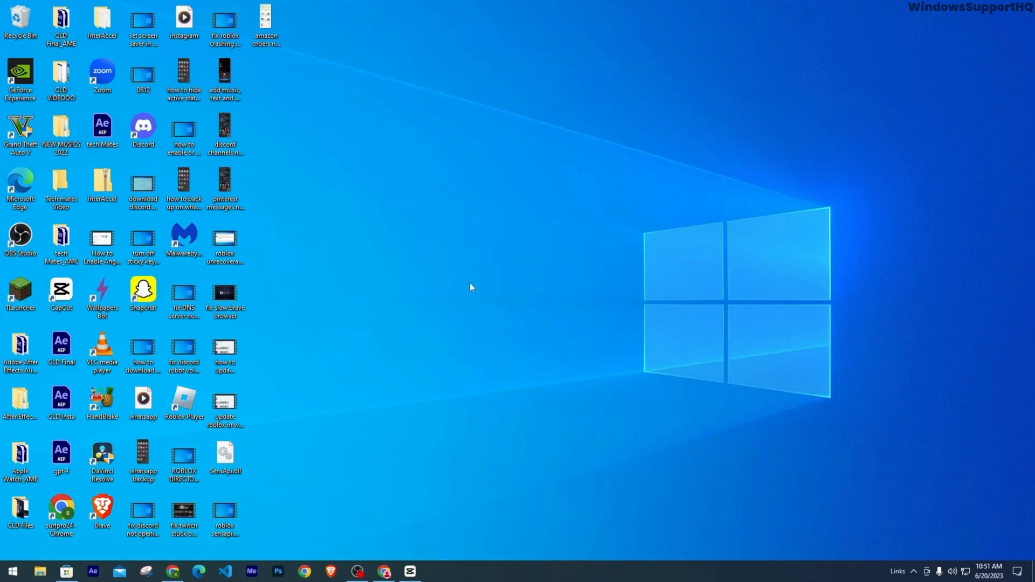
{"action": "right_click", "coordinate": [12, 572]}
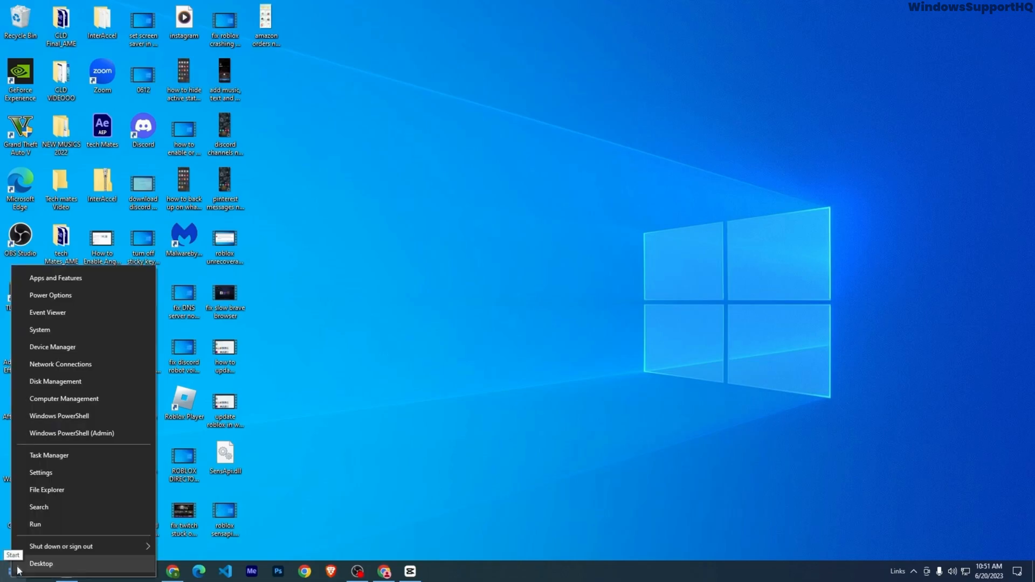
Reach Skype's Advanced options from Apps & features in Settings
{"action": "left_click", "coordinate": [39, 472]}
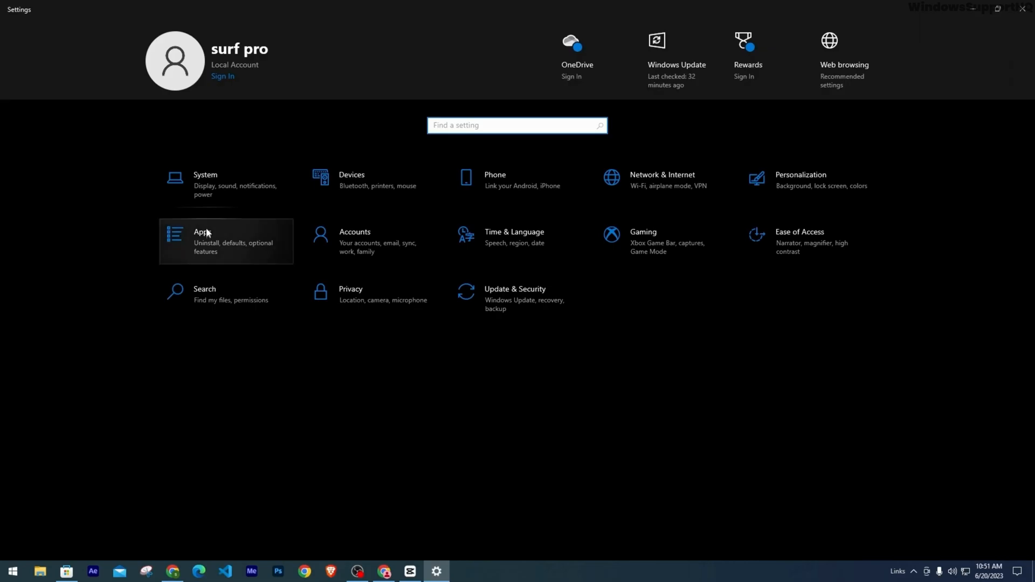
{"action": "left_click", "coordinate": [203, 233]}
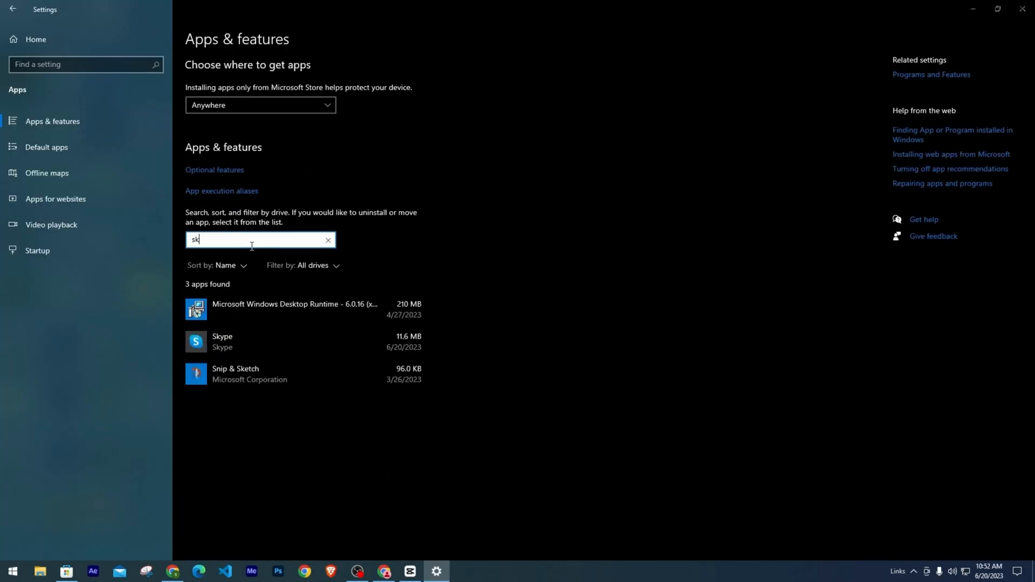
{"action": "left_click", "coordinate": [283, 342]}
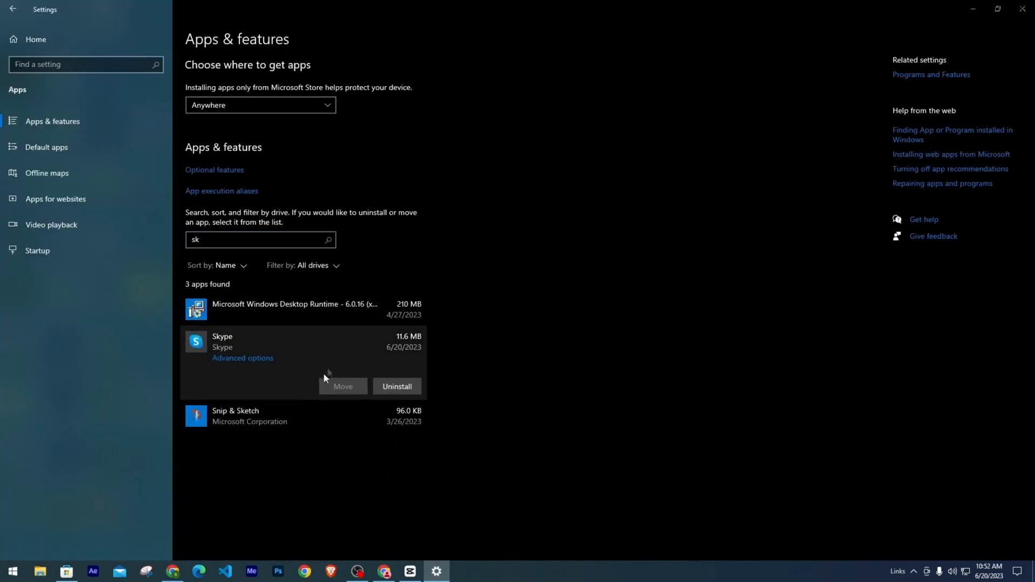
{"action": "left_click", "coordinate": [243, 358]}
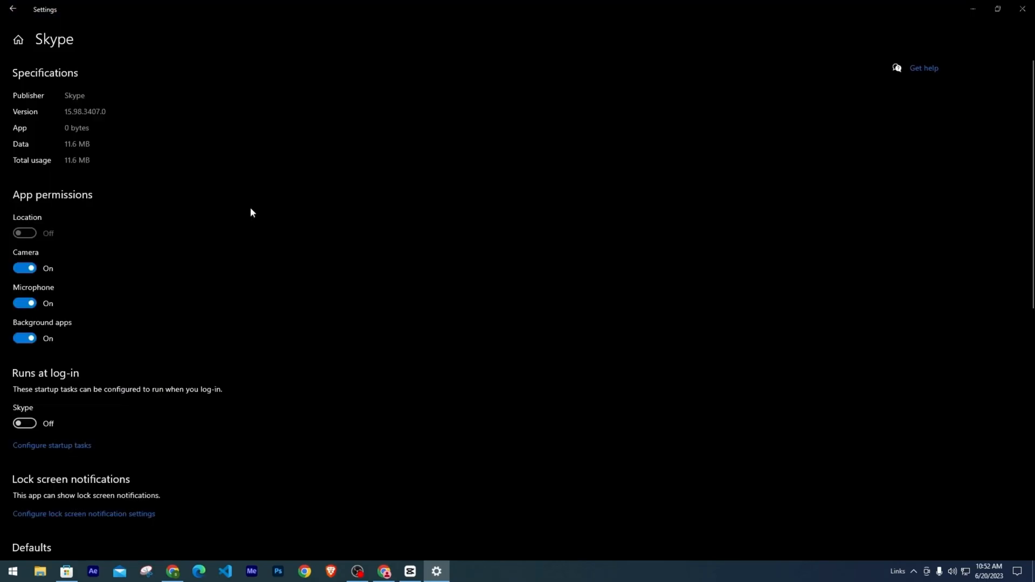
{"action": "scroll", "scroll_direction": "down", "scroll_amount": 3}
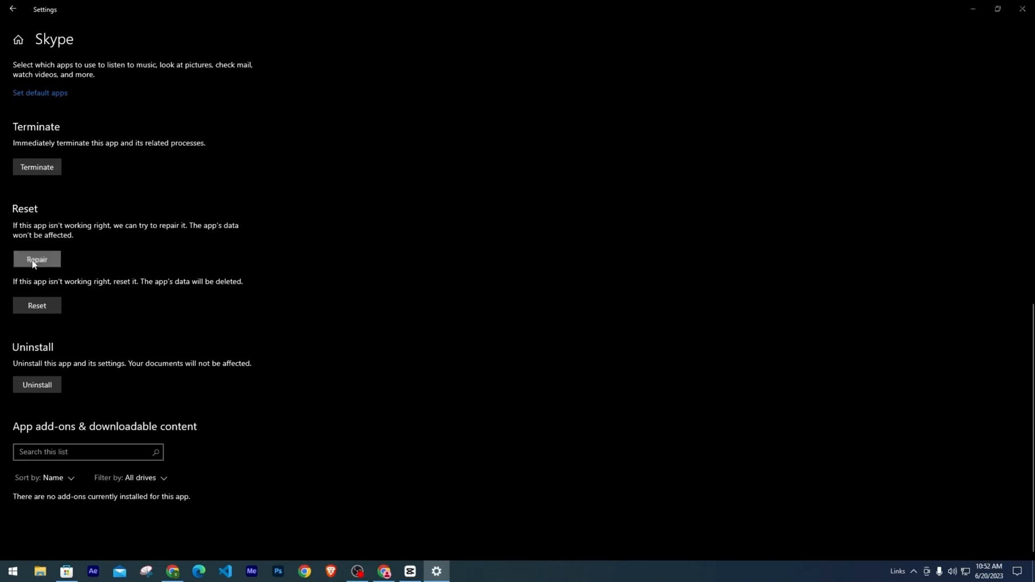
Repair Skype, then reset it, deleting its app data
{"action": "left_click", "coordinate": [36, 259]}
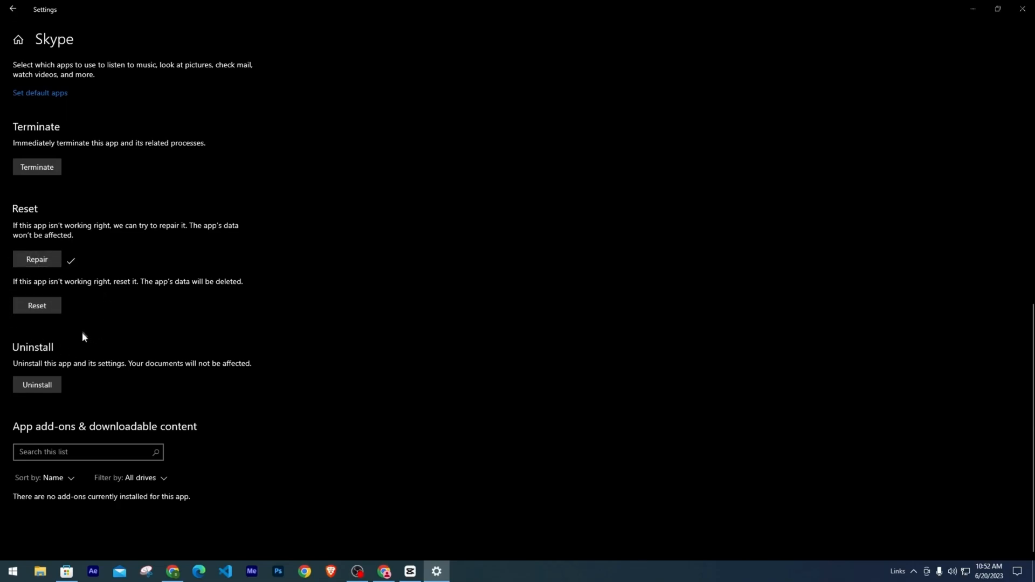
{"action": "left_click", "coordinate": [37, 305]}
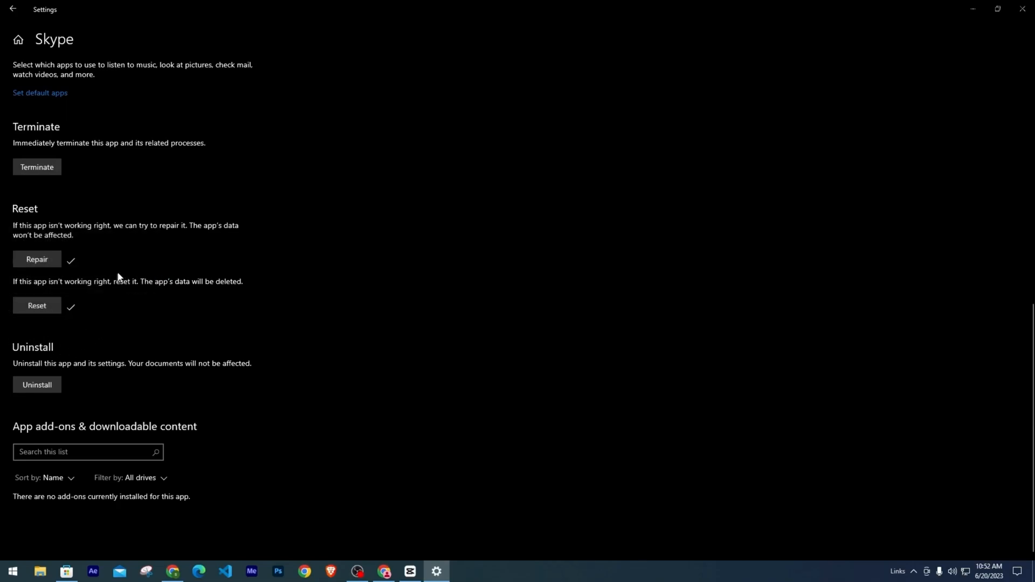
{"action": "mouse_move", "coordinate": [368, 408]}
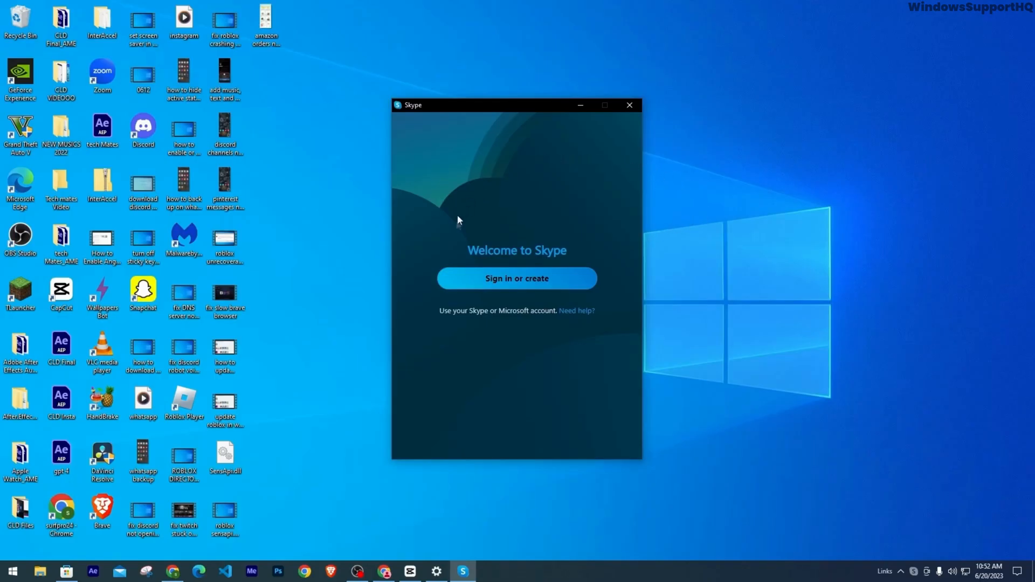
{"action": "mouse_move", "coordinate": [556, 220]}
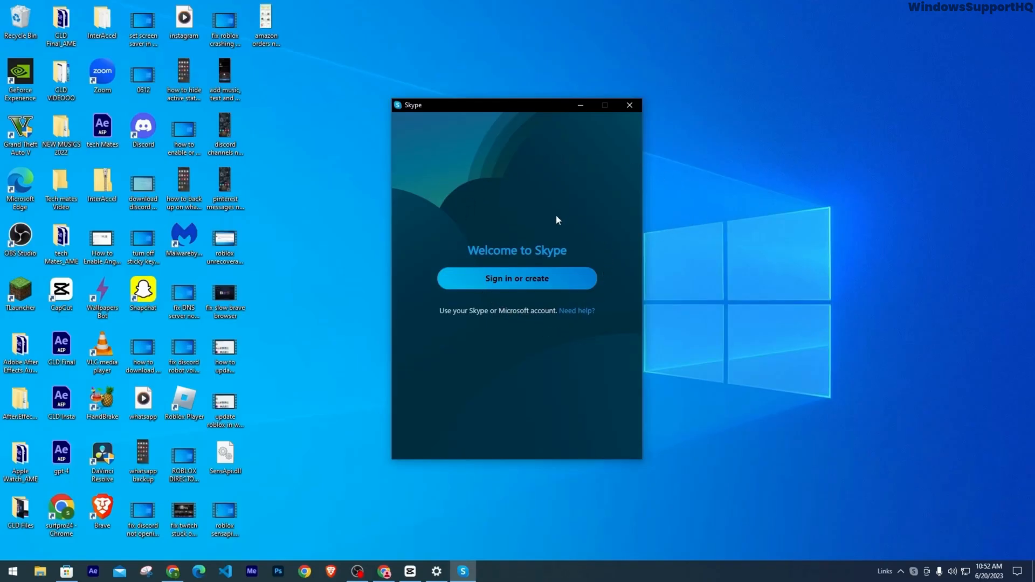
Close the Skype welcome window after checking it, leaving the desktop visible
{"action": "left_click", "coordinate": [628, 104]}
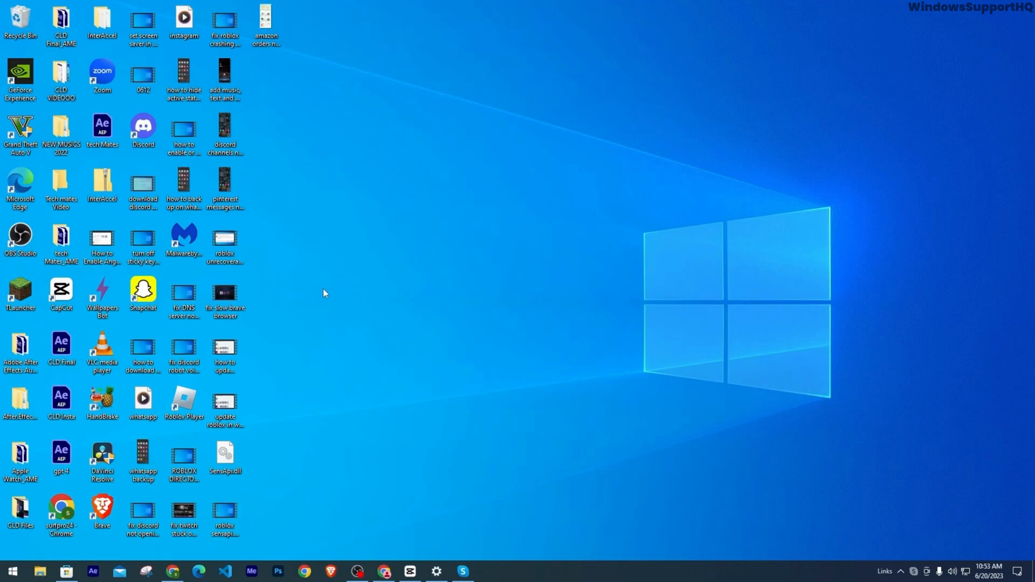
{"action": "mouse_move", "coordinate": [546, 322]}
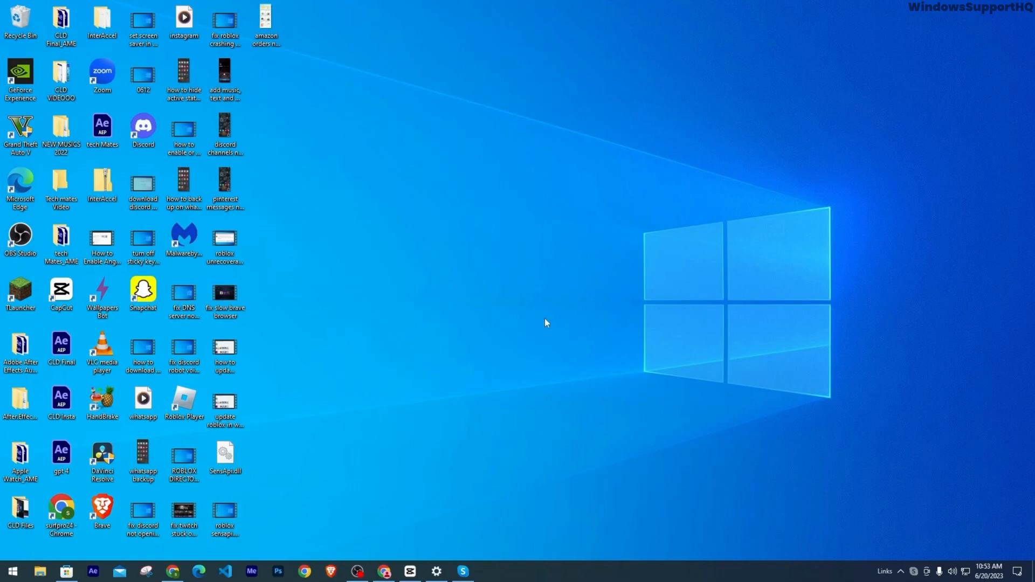
{"action": "mouse_move", "coordinate": [66, 571]}
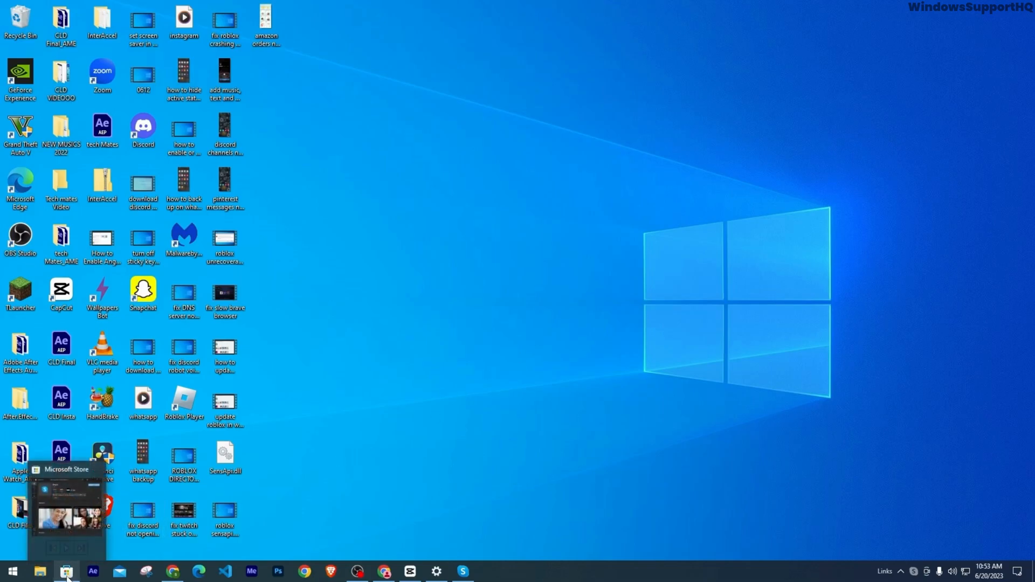
{"action": "mouse_move", "coordinate": [436, 328]}
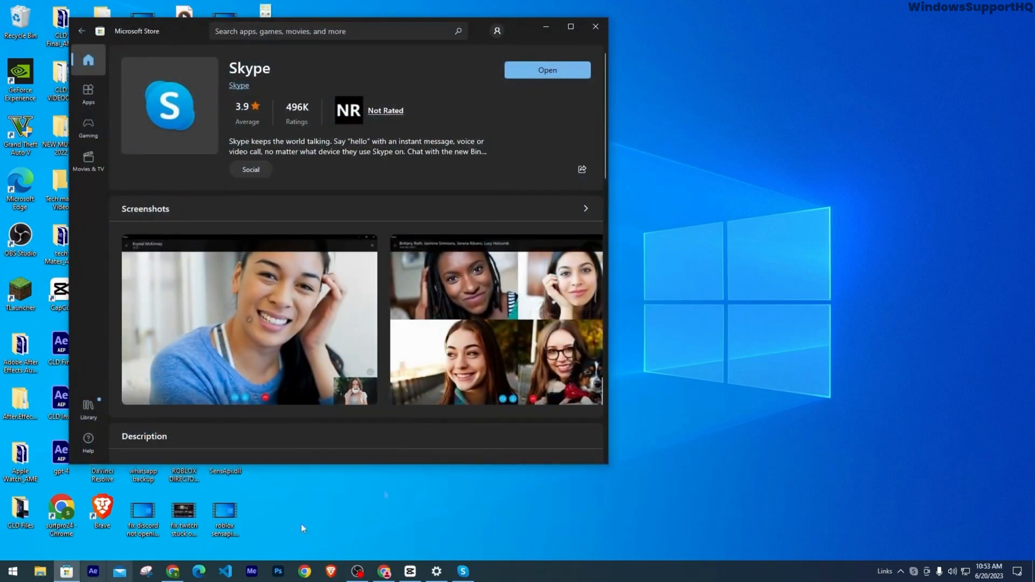
{"action": "mouse_move", "coordinate": [214, 71]}
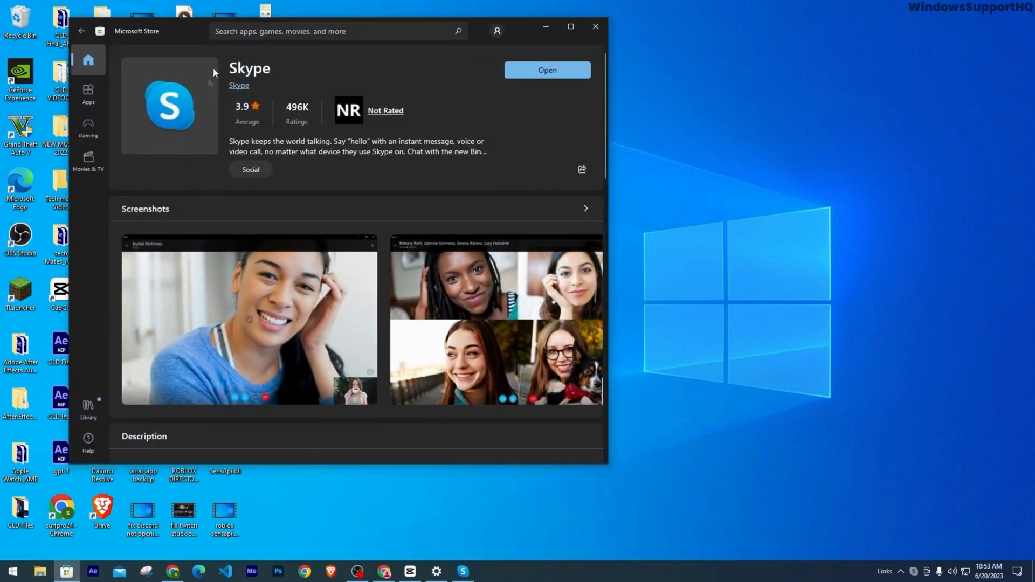
{"action": "mouse_move", "coordinate": [545, 27]}
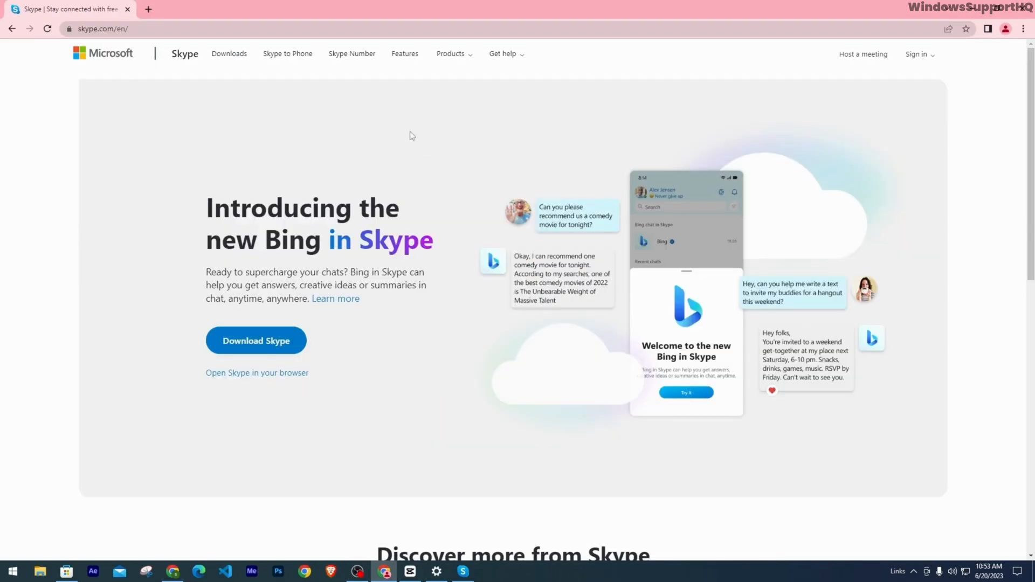
{"action": "mouse_move", "coordinate": [287, 364]}
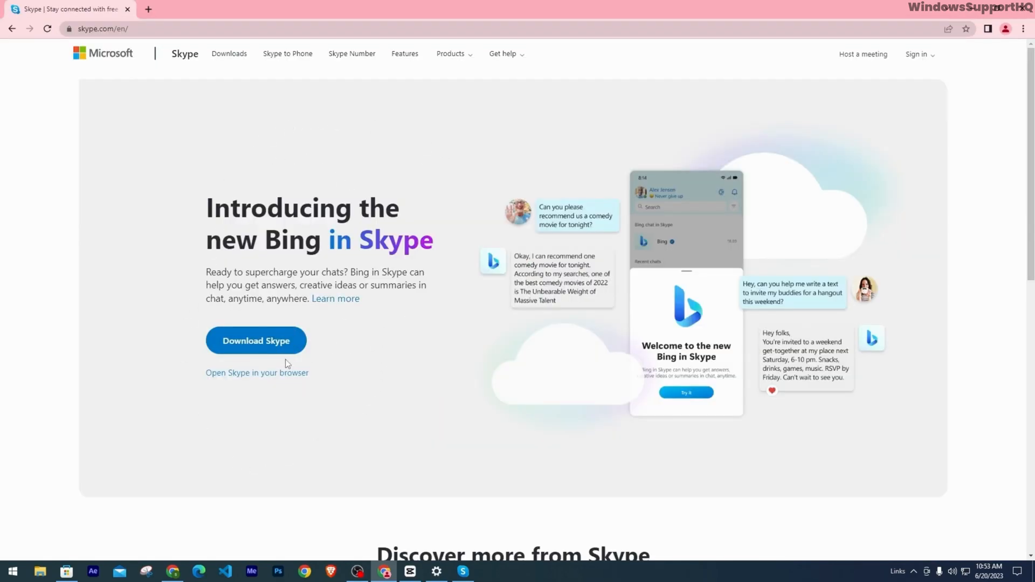
Show the Download Skype page with desktop choices for Windows, Mac and Linux expanded
{"action": "left_click", "coordinate": [256, 341]}
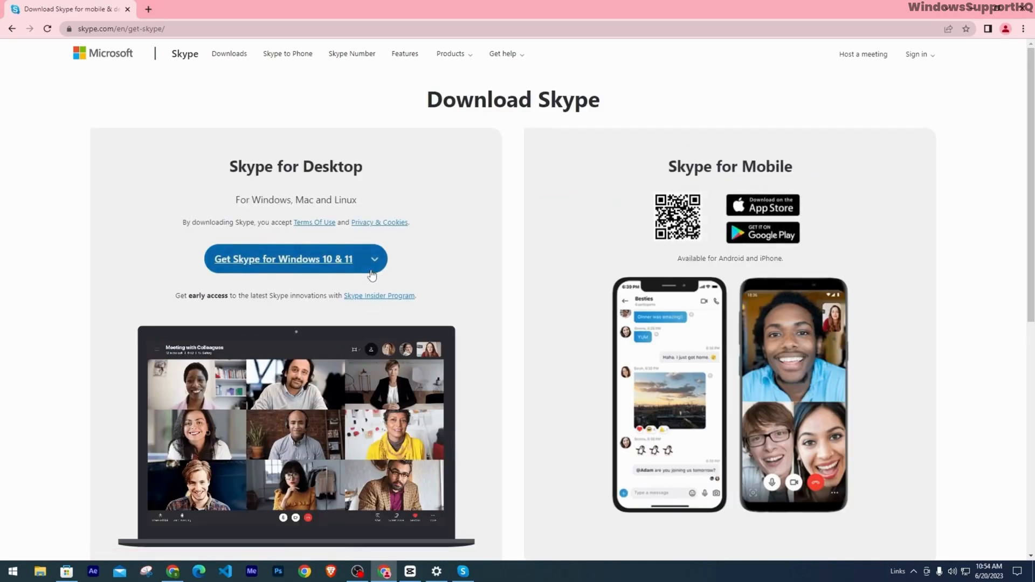
{"action": "left_click", "coordinate": [374, 259]}
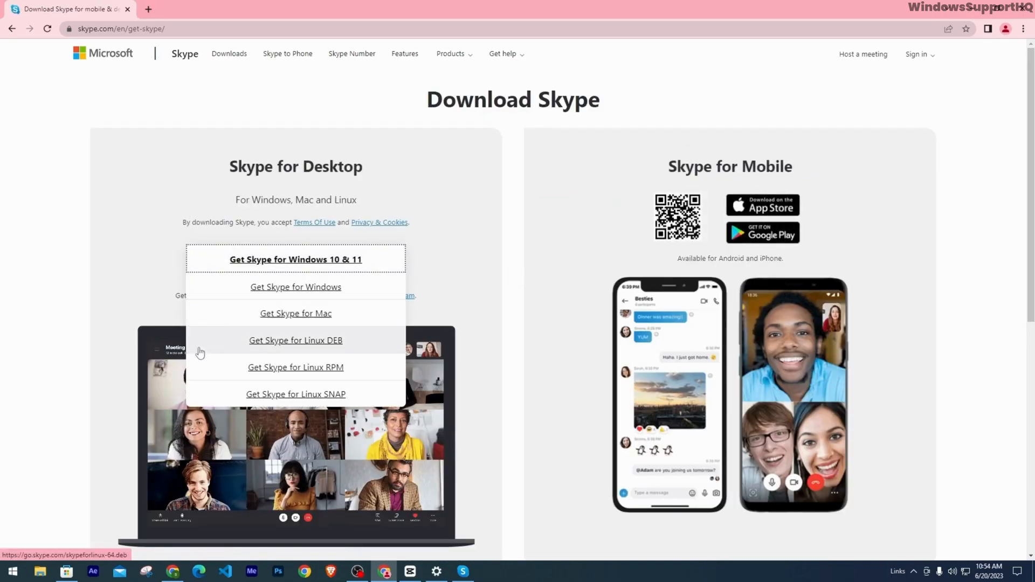
{"action": "mouse_move", "coordinate": [141, 237]}
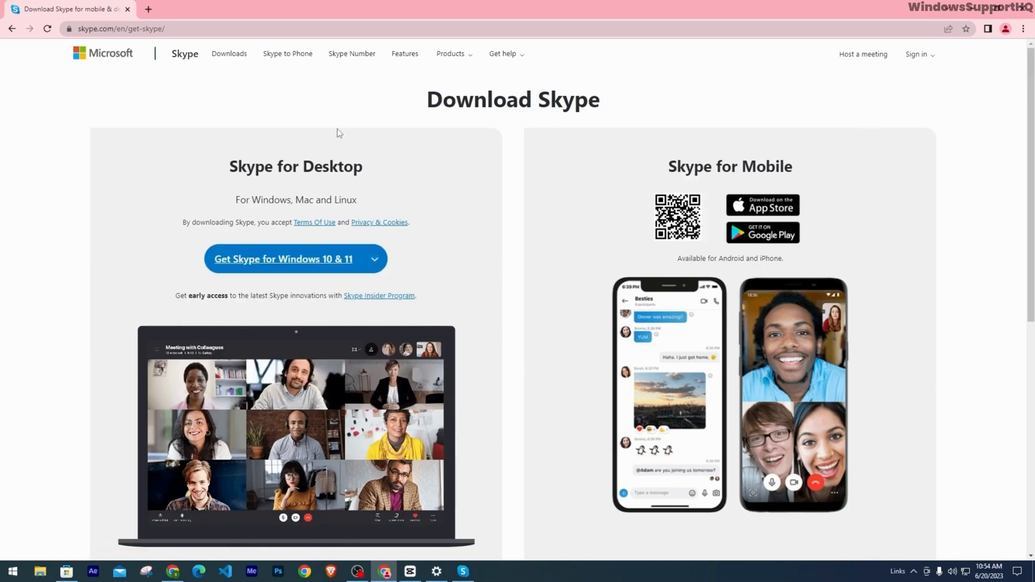
{"action": "mouse_move", "coordinate": [194, 202]}
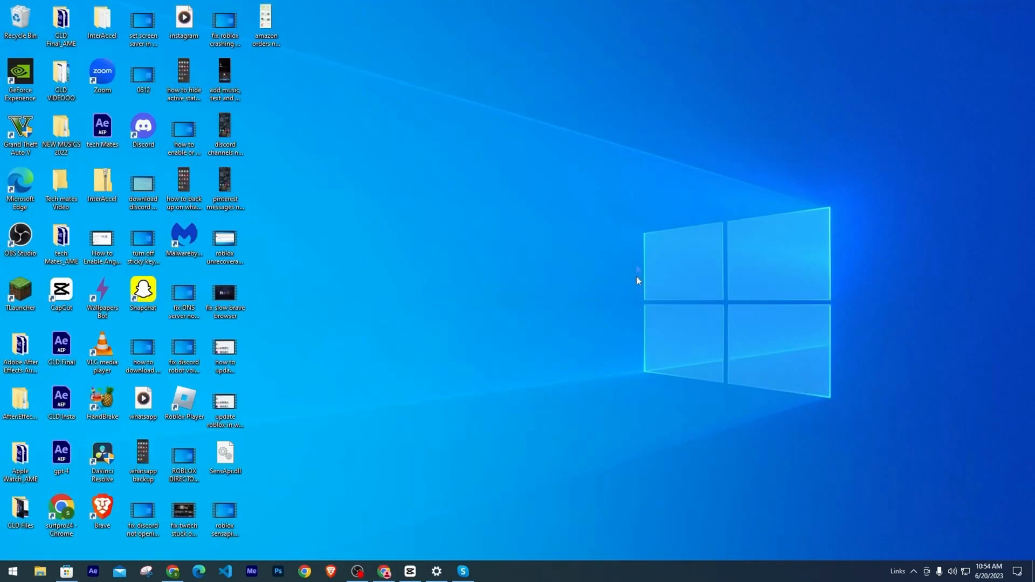
{"action": "left_click", "coordinate": [463, 571]}
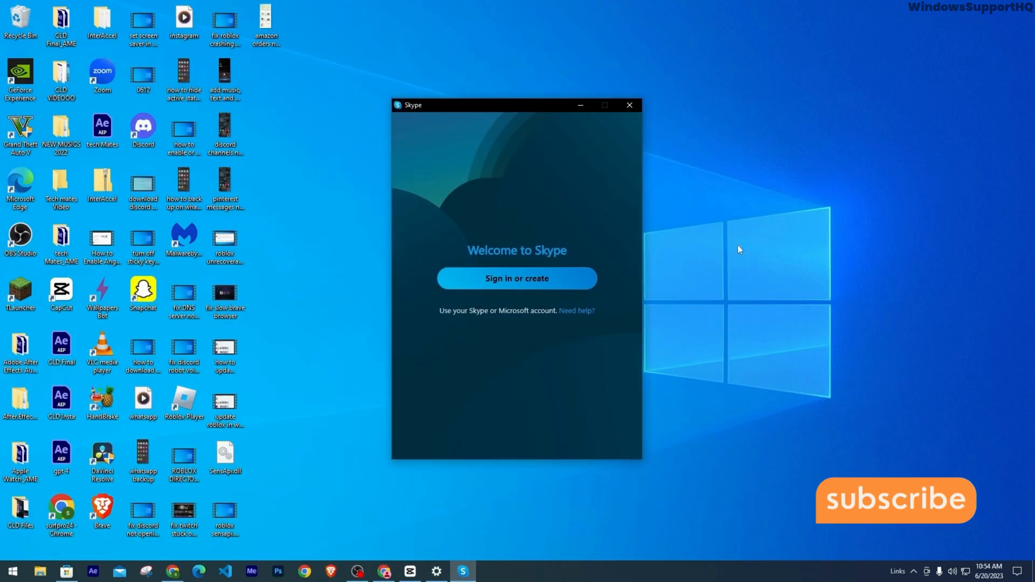
{"action": "mouse_move", "coordinate": [675, 268]}
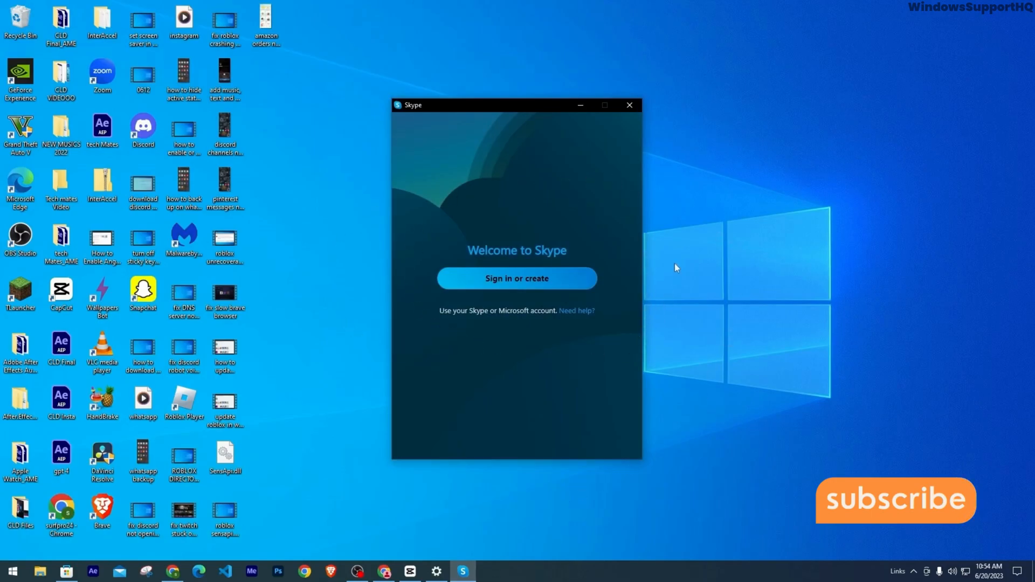
{"action": "left_click", "coordinate": [628, 104]}
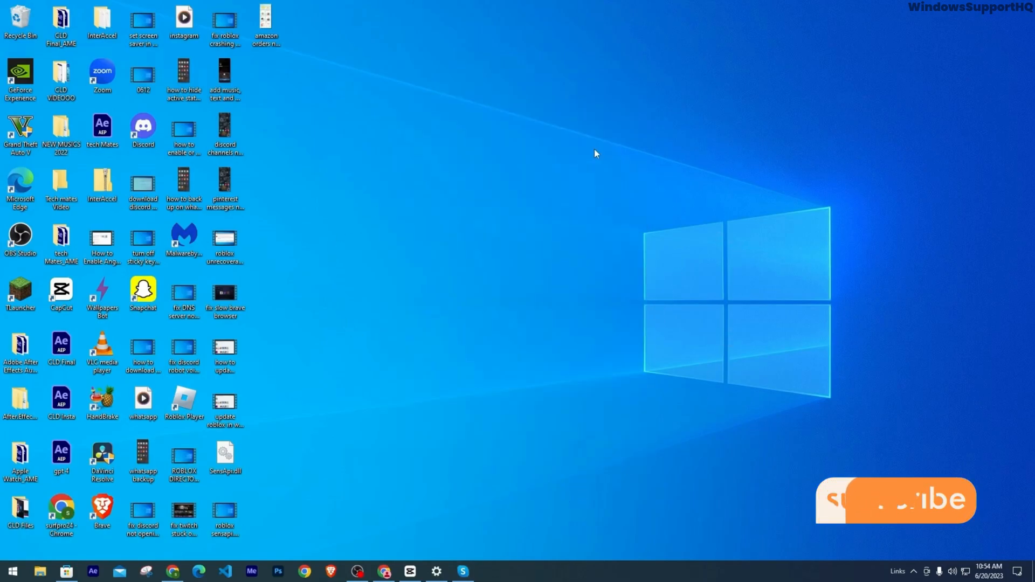